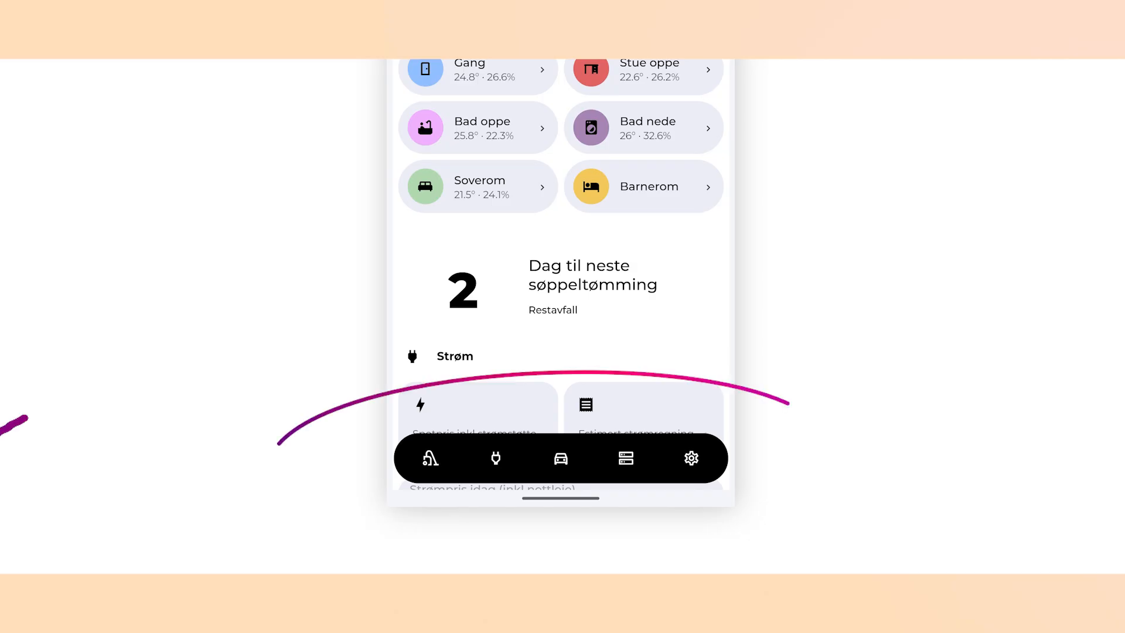
# Define a custom:mod-card with card_mod block wrapping a 5-column non-square grid starting a custom:button-card.
pyautogui.scroll(-3)
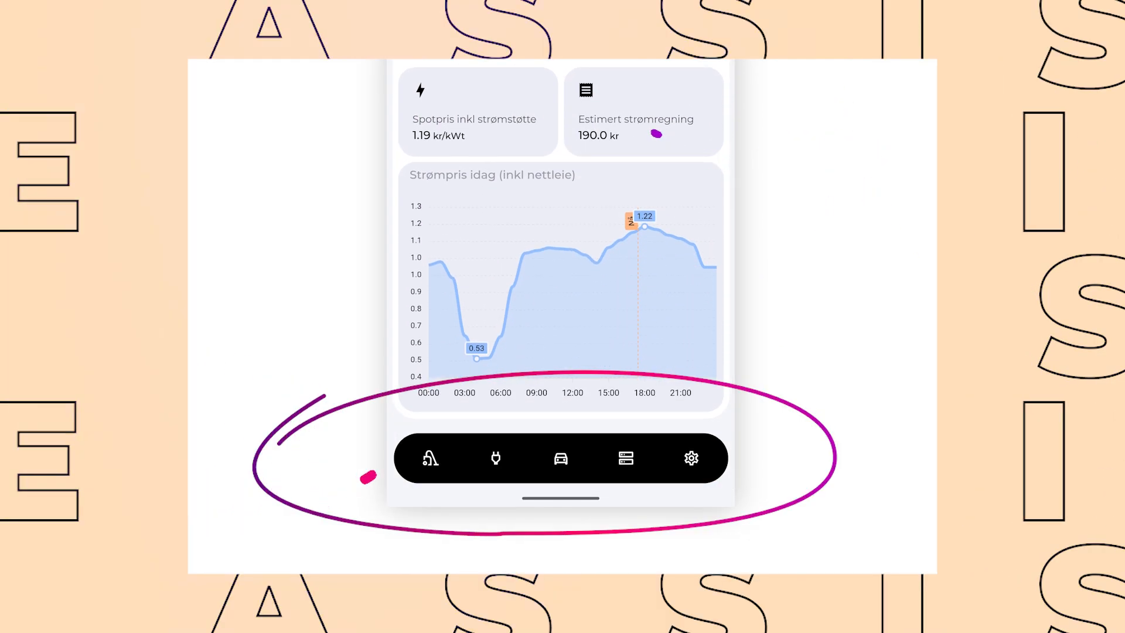
pyautogui.scroll(3)
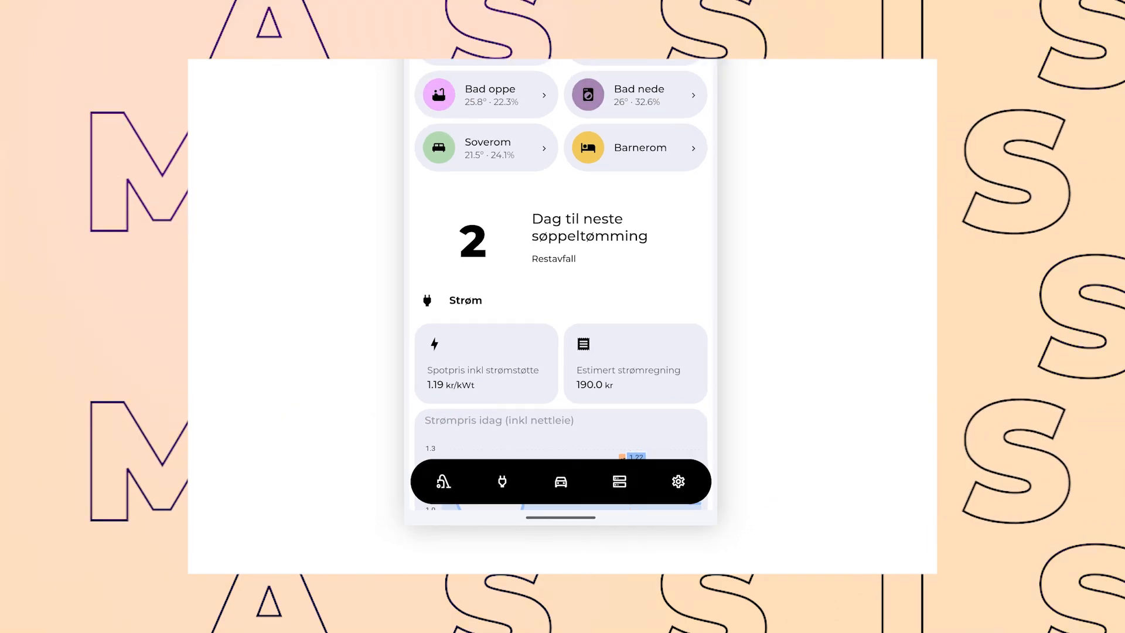
pyautogui.click(465, 300)
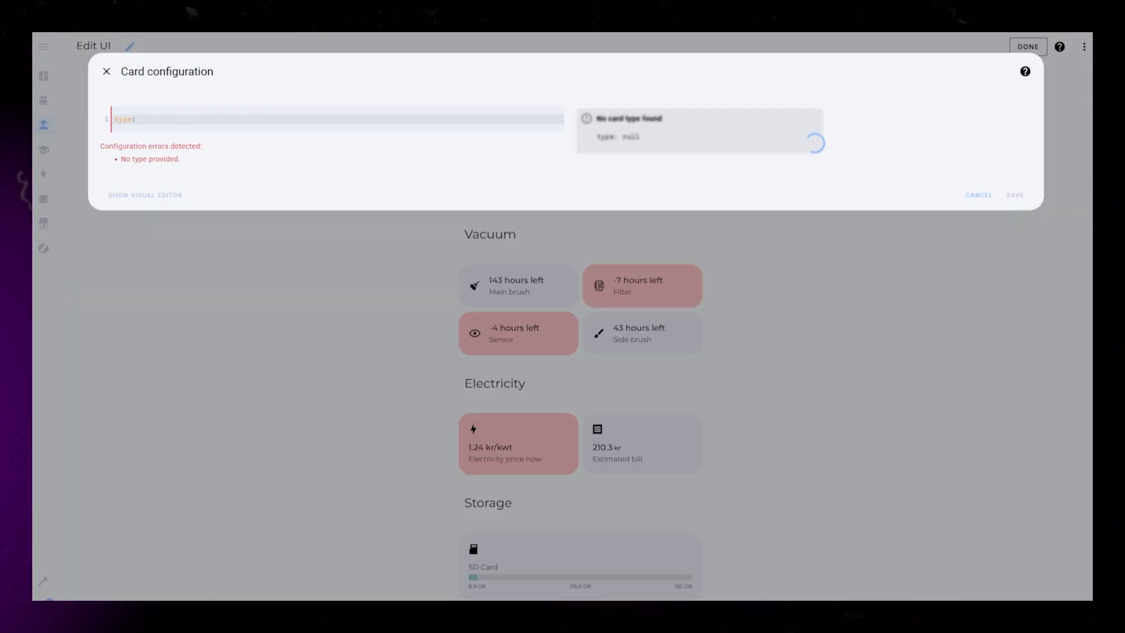
pyautogui.write('custom:mod-card')
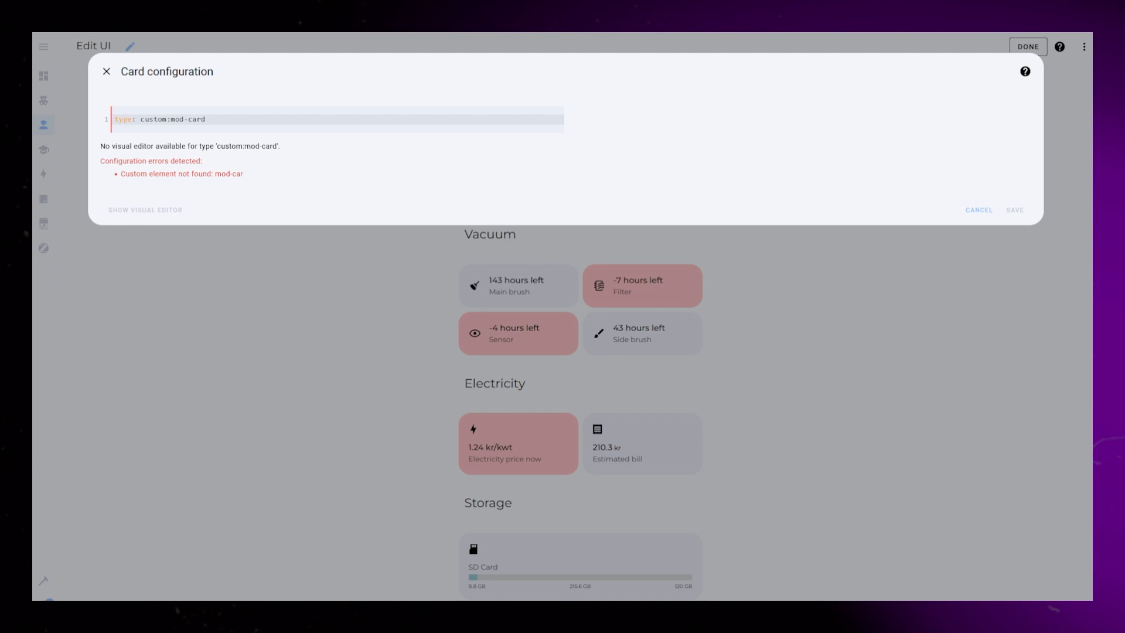
pyautogui.write('card_mod:')
pyautogui.write('type: grid')
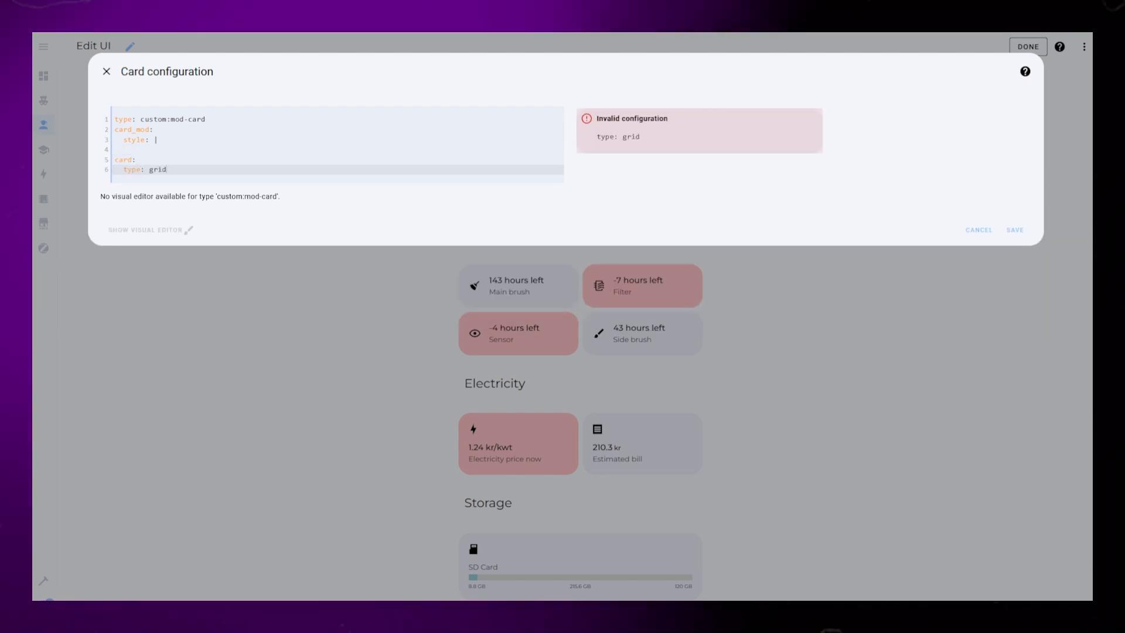
pyautogui.write('square: false')
pyautogui.write('columns: 5')
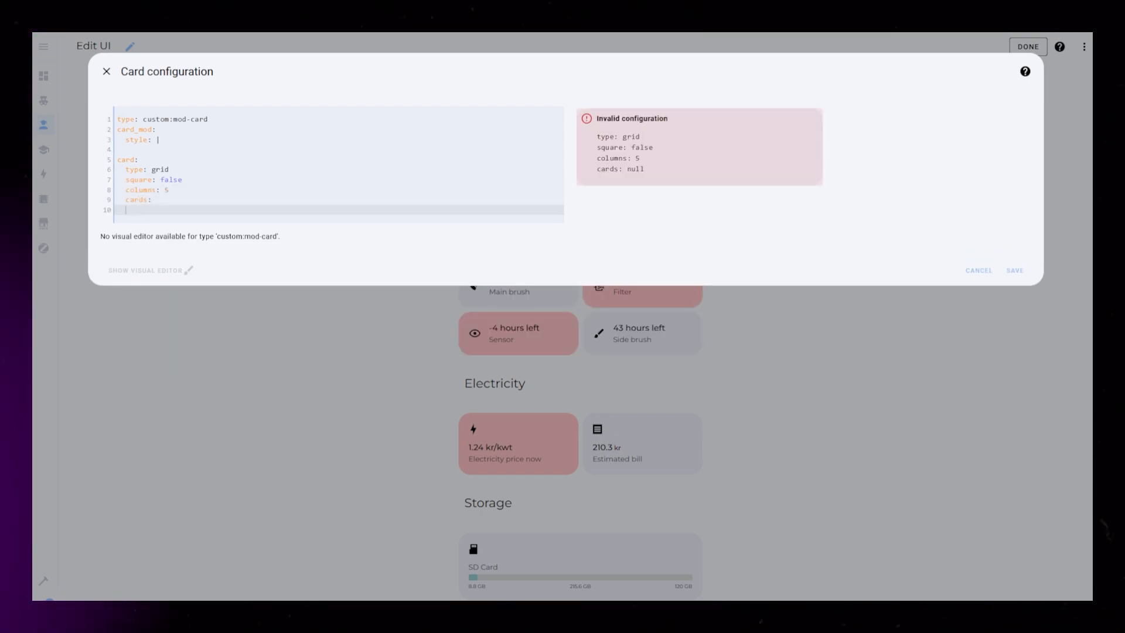
pyautogui.write('- type: custom:button-card')
pyautogui.write('icon: mdi')
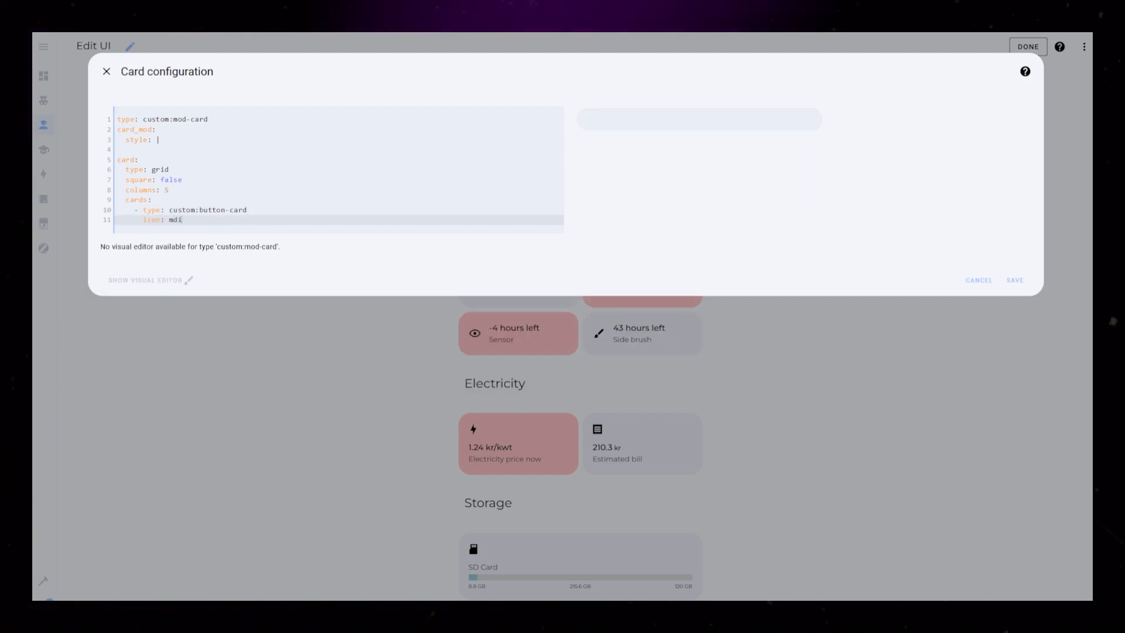
# Give the button card a vacuum icon and a navigate tap_action with navigation_path #vacuum.
pyautogui.write(':vacuum')
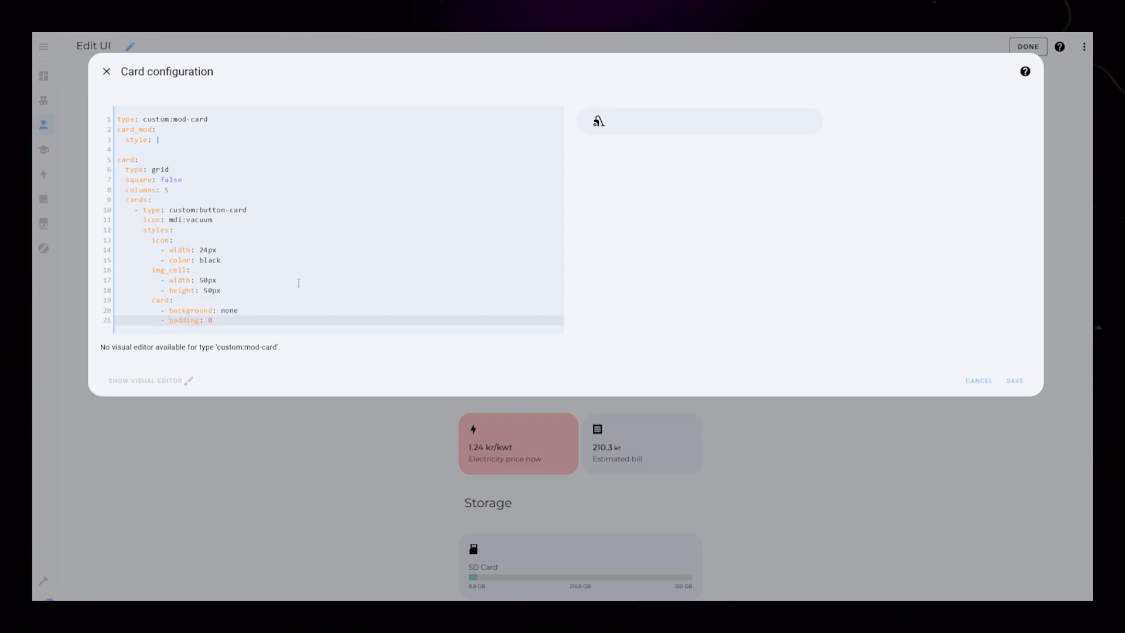
pyautogui.press('enter')
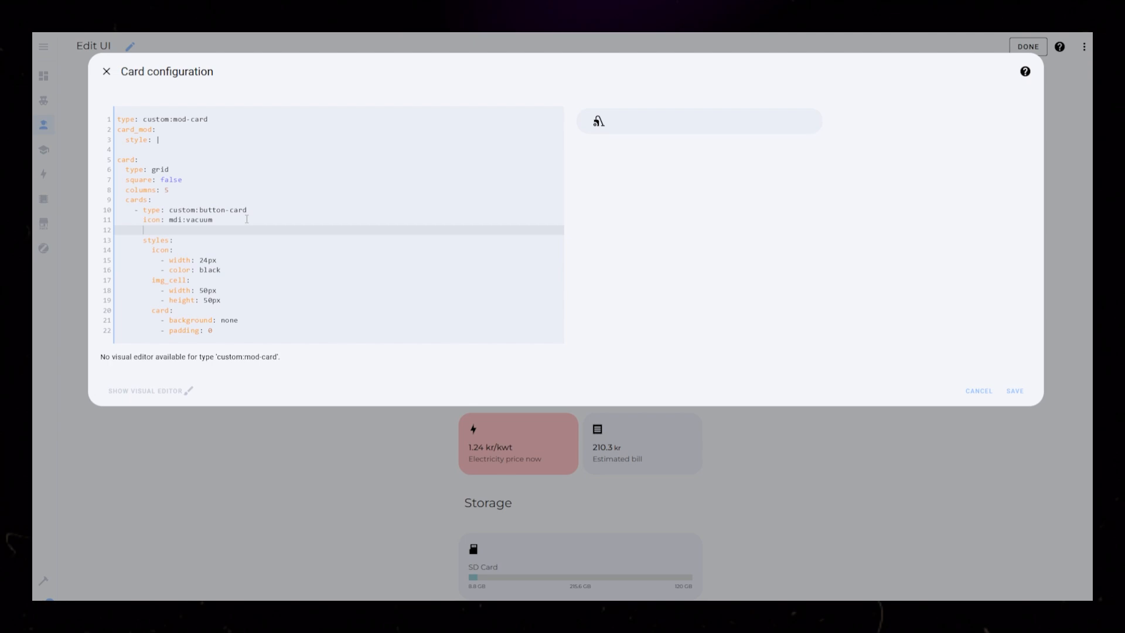
pyautogui.write('tap_action:')
pyautogui.write('action: navigate')
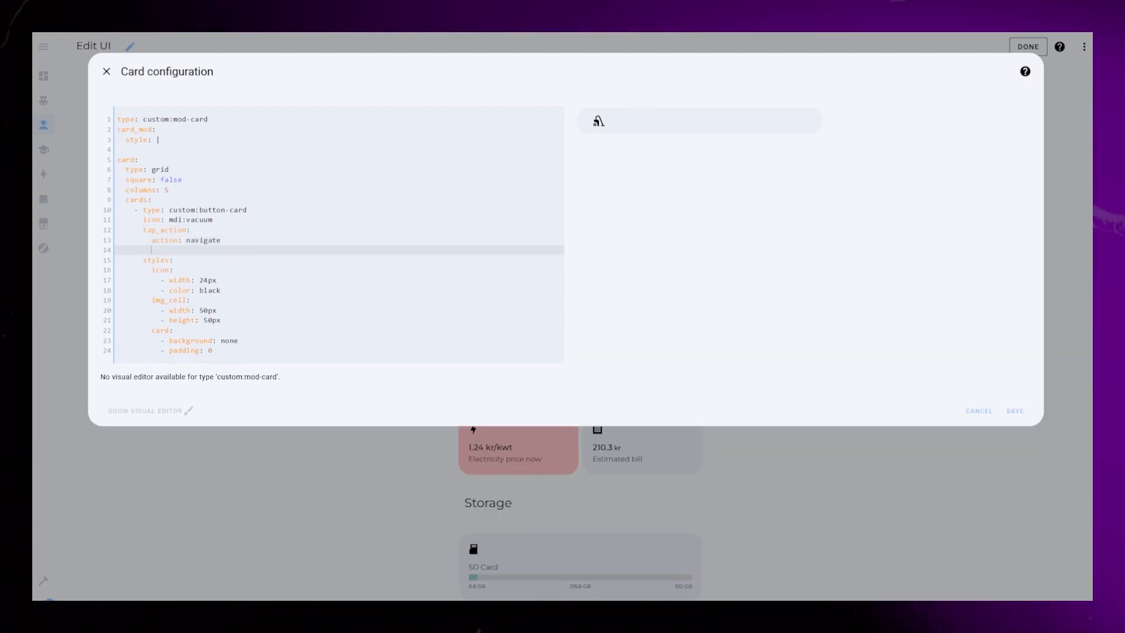
pyautogui.write("navigation_path: '#vacuum")
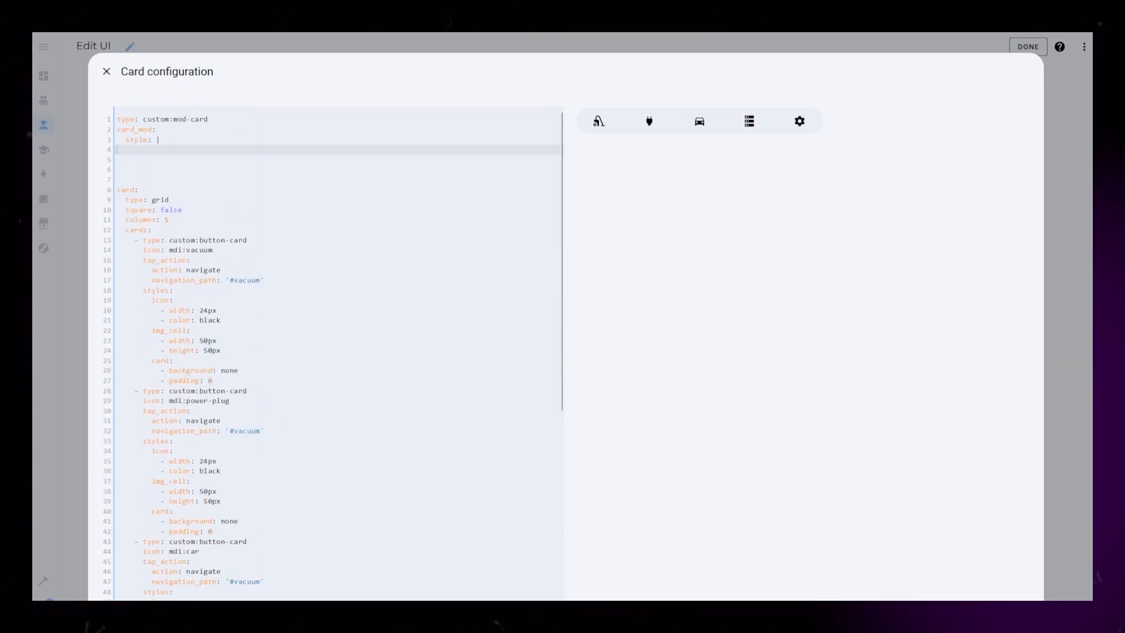
# Style ha-card under card_mod with background black and border-radius 100px.
pyautogui.press('enter')
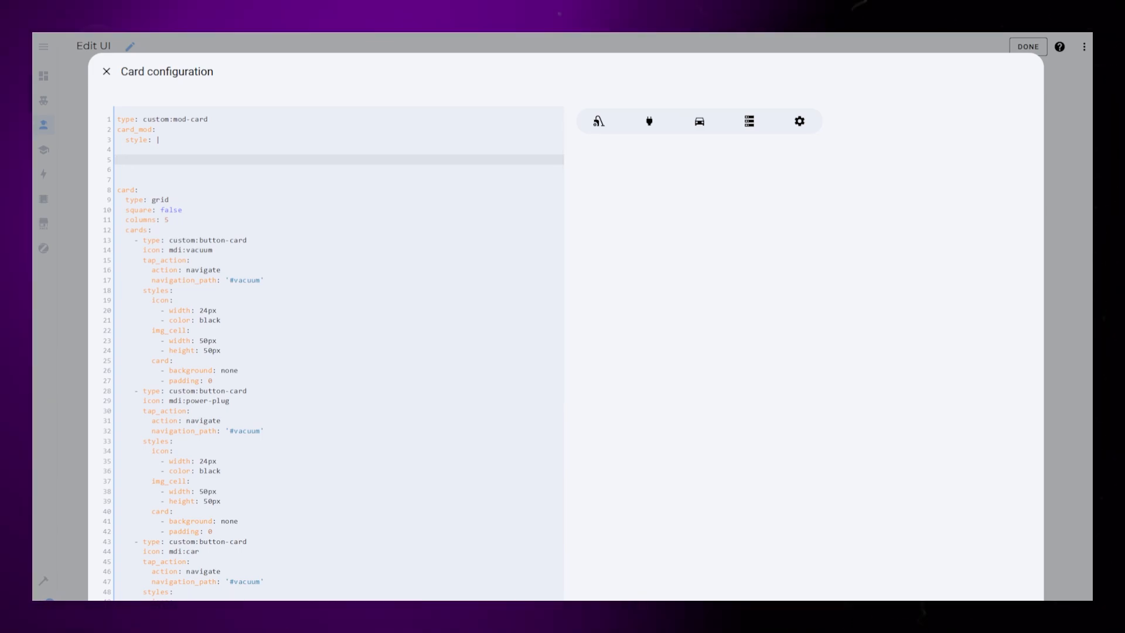
pyautogui.write('ha-card {}')
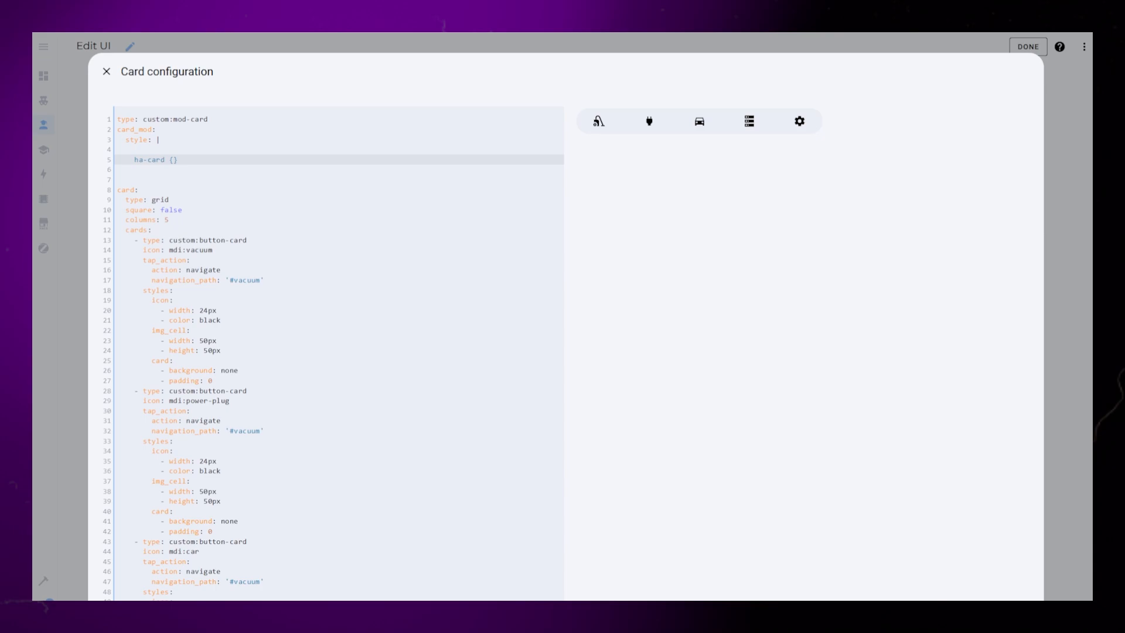
pyautogui.press('Enter')
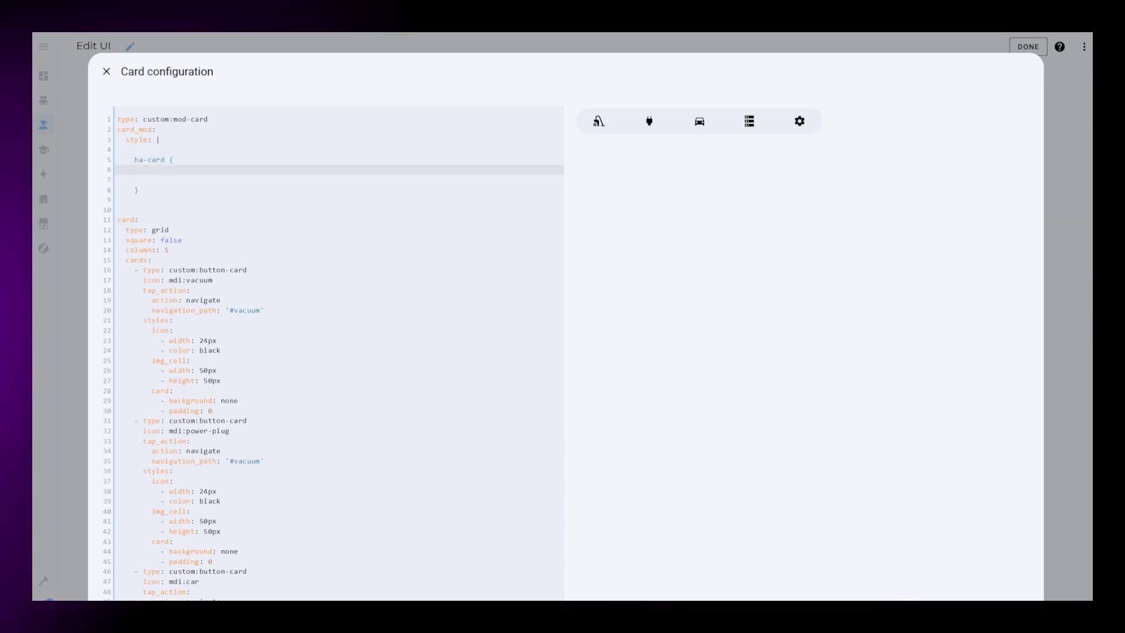
pyautogui.write('background: black')
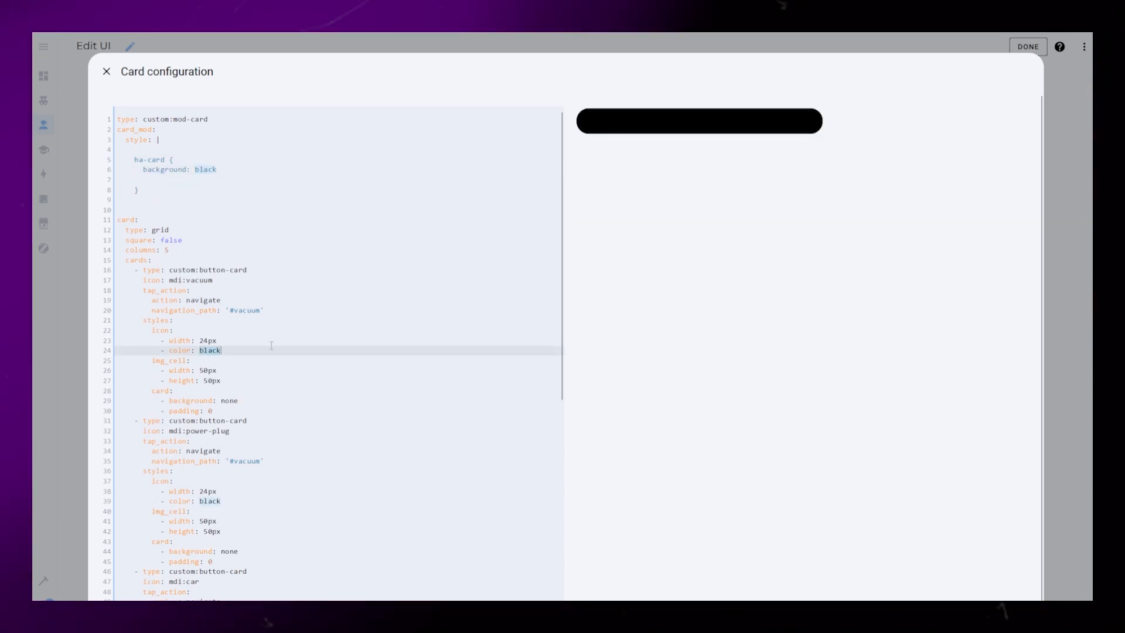
pyautogui.scroll(-3)
pyautogui.write('white')
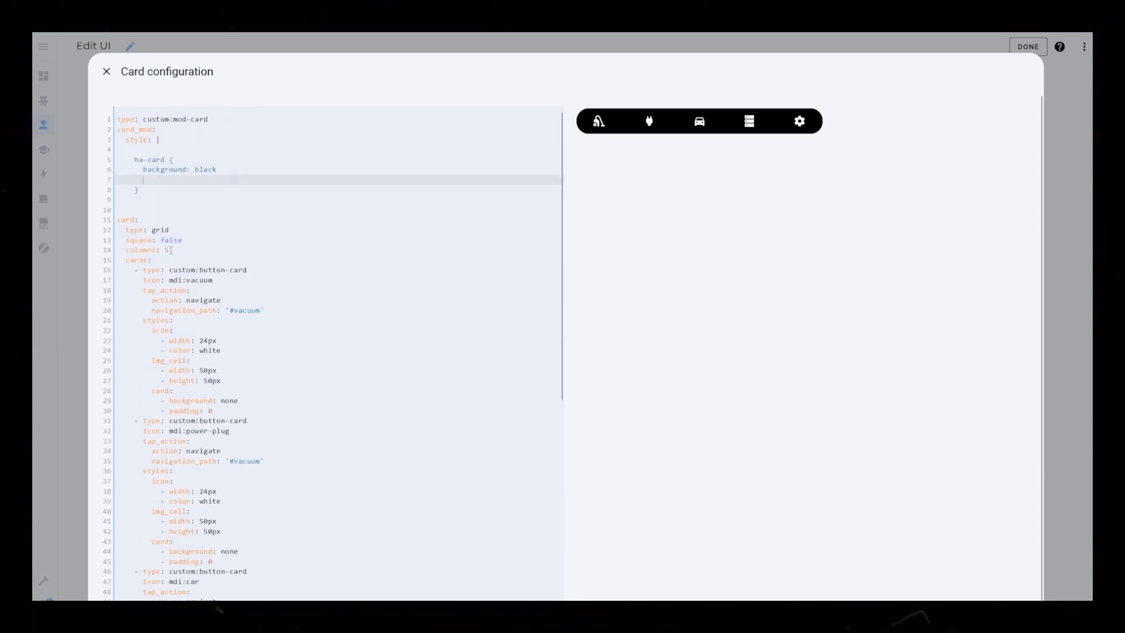
pyautogui.write('border-radi')
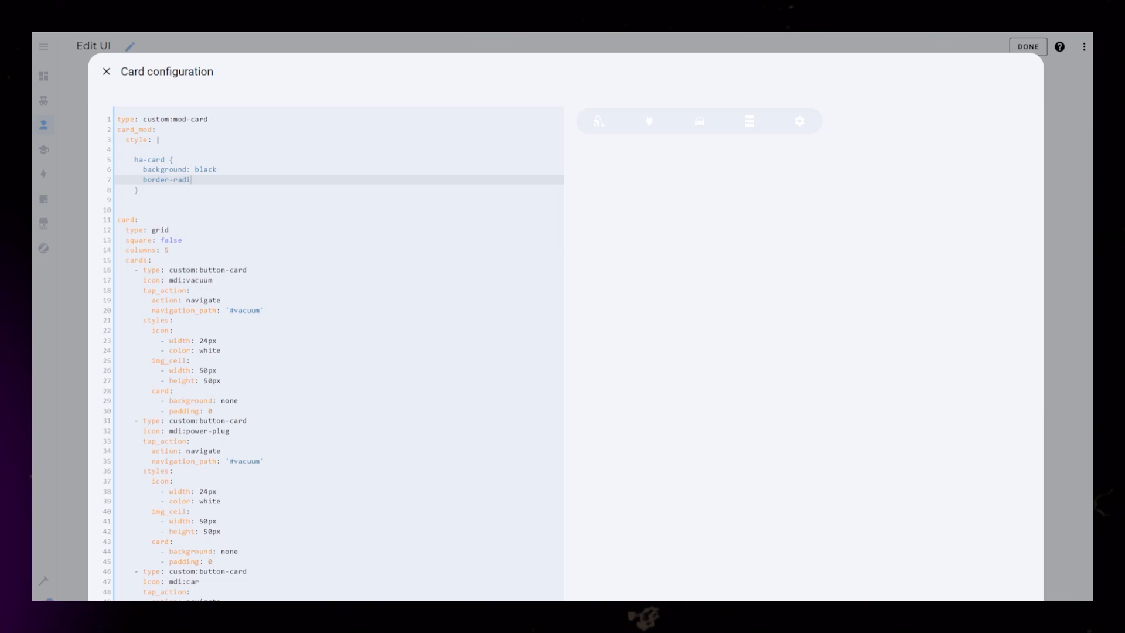
pyautogui.write('us: 100px;')
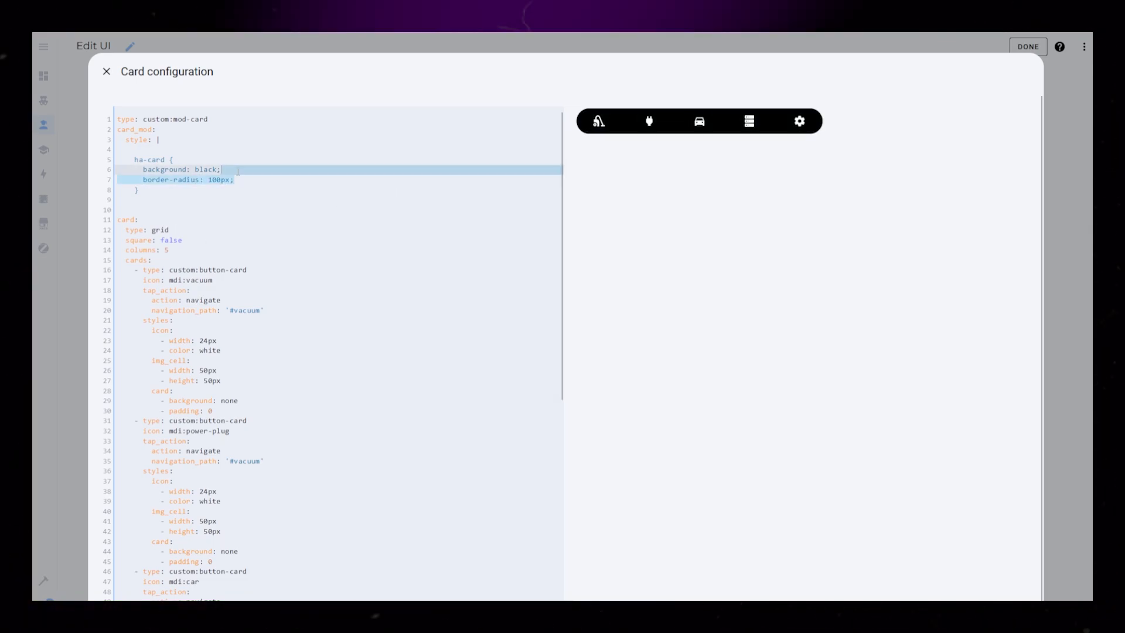
# Fix ha-card position 10px from the bottom and left, leaving width blank.
pyautogui.write('position: fixed;')
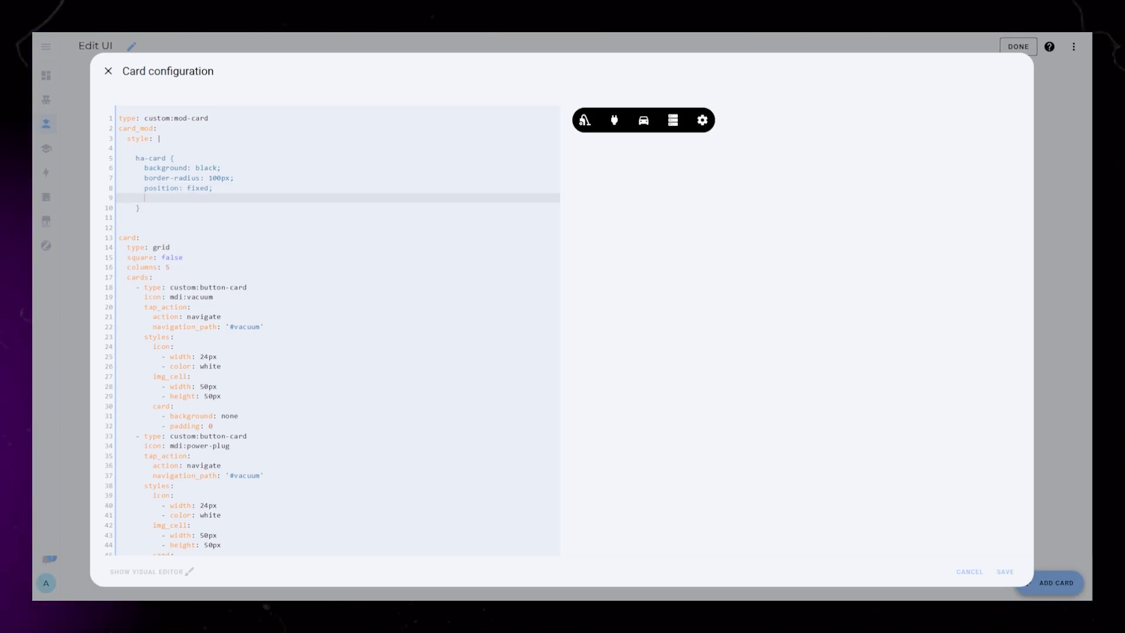
pyautogui.write('bottom: 10px;')
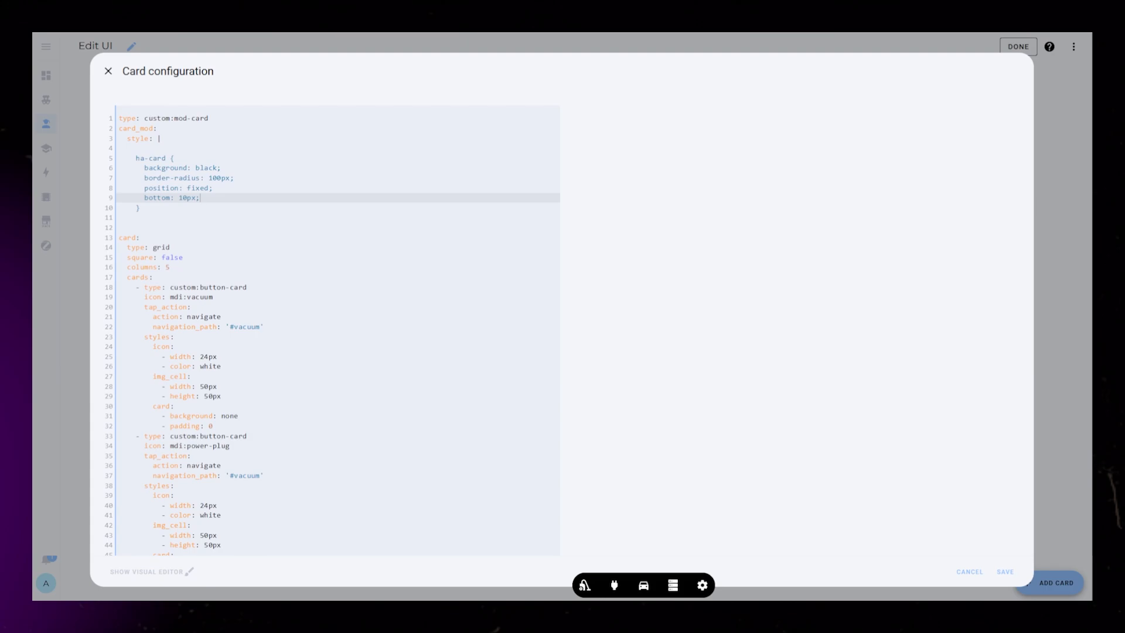
pyautogui.press('Enter')
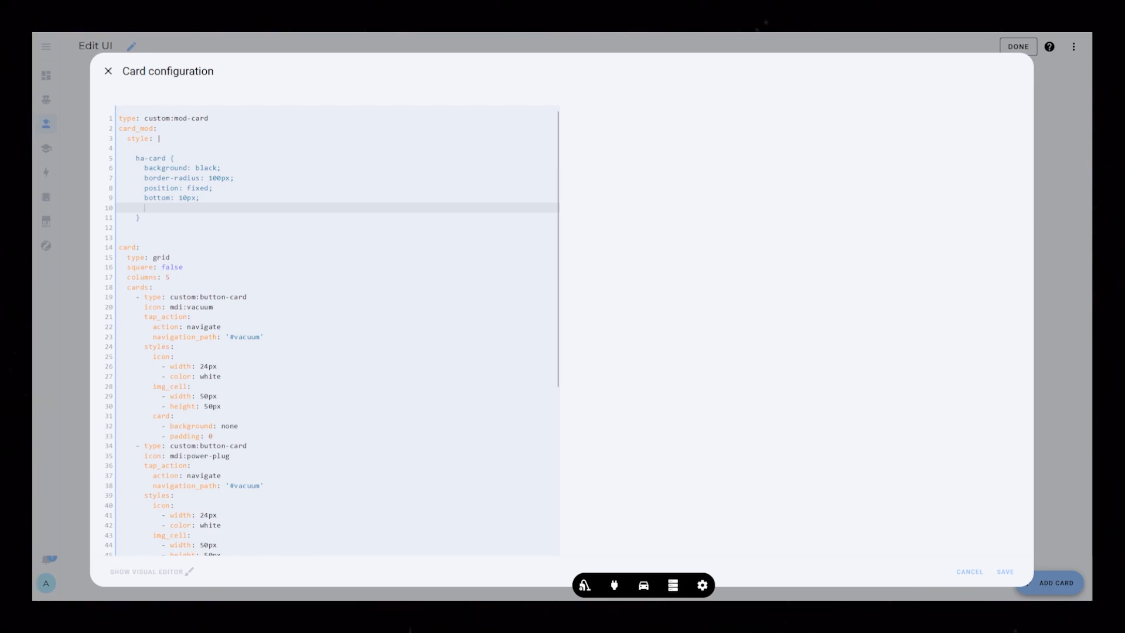
pyautogui.write('left: 10px;')
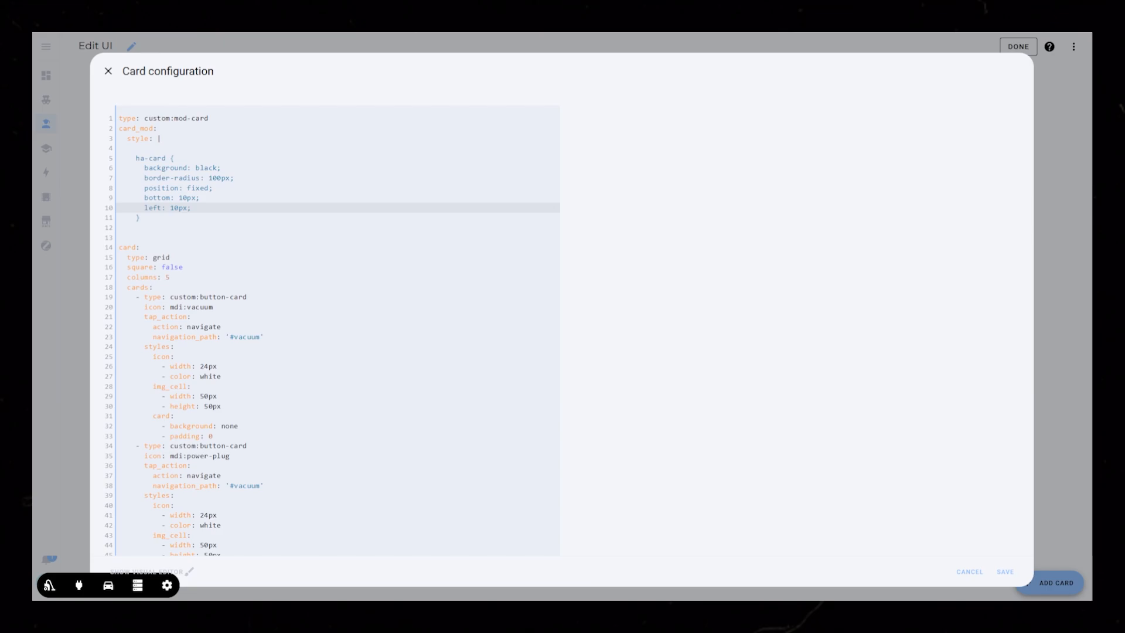
pyautogui.write('width:')
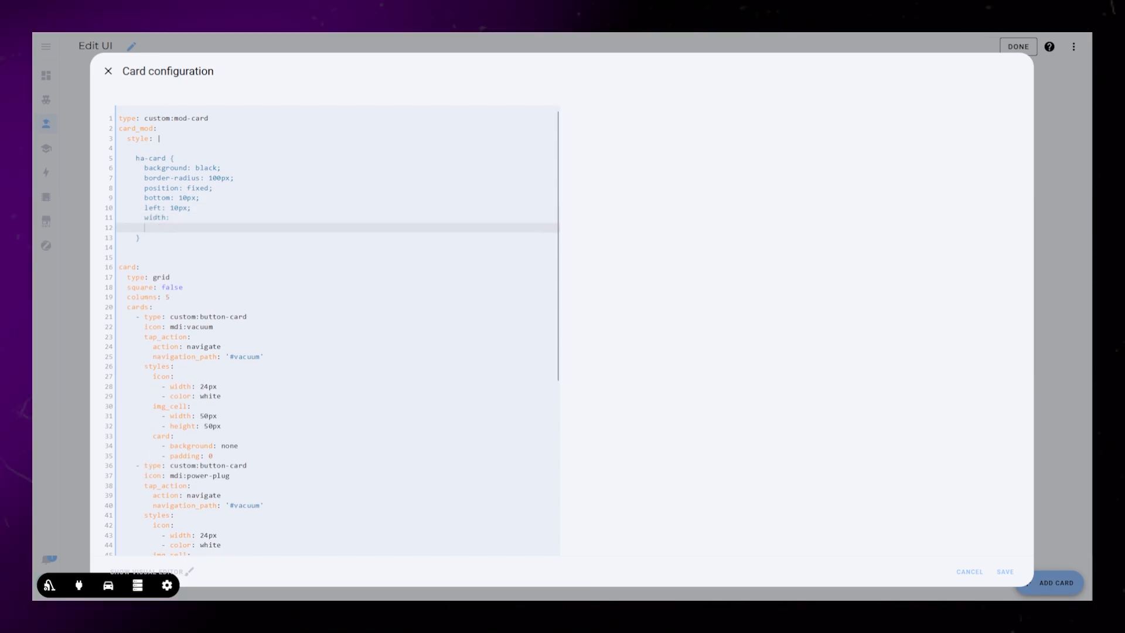
# Add padding 10px and z-index 1 to the ha-card style.
pyautogui.write('padding:')
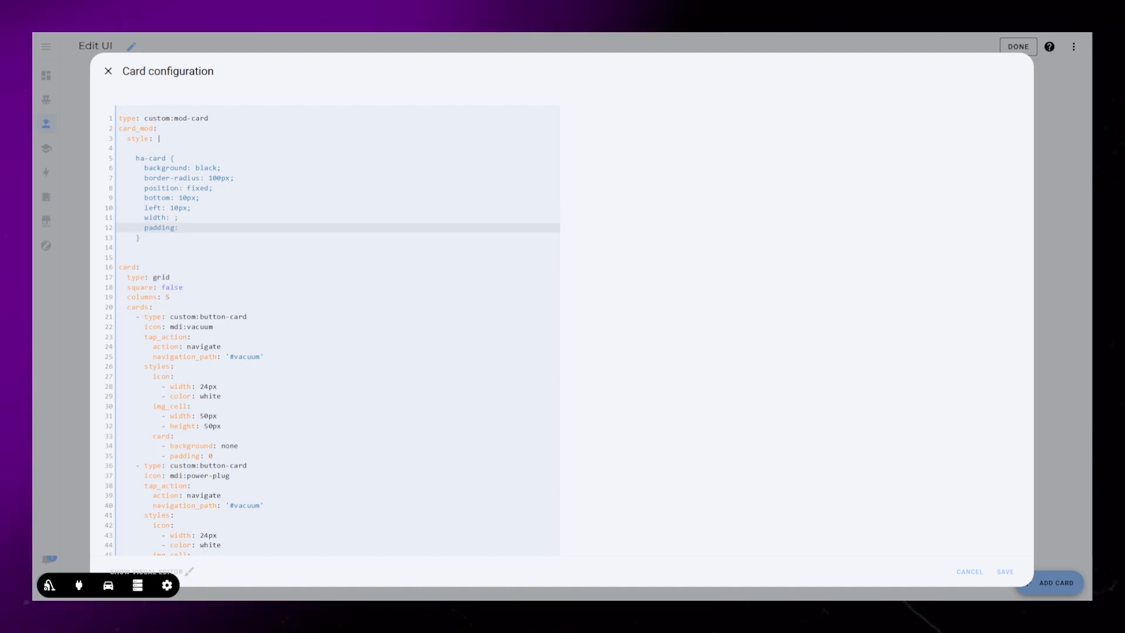
pyautogui.write('10px;')
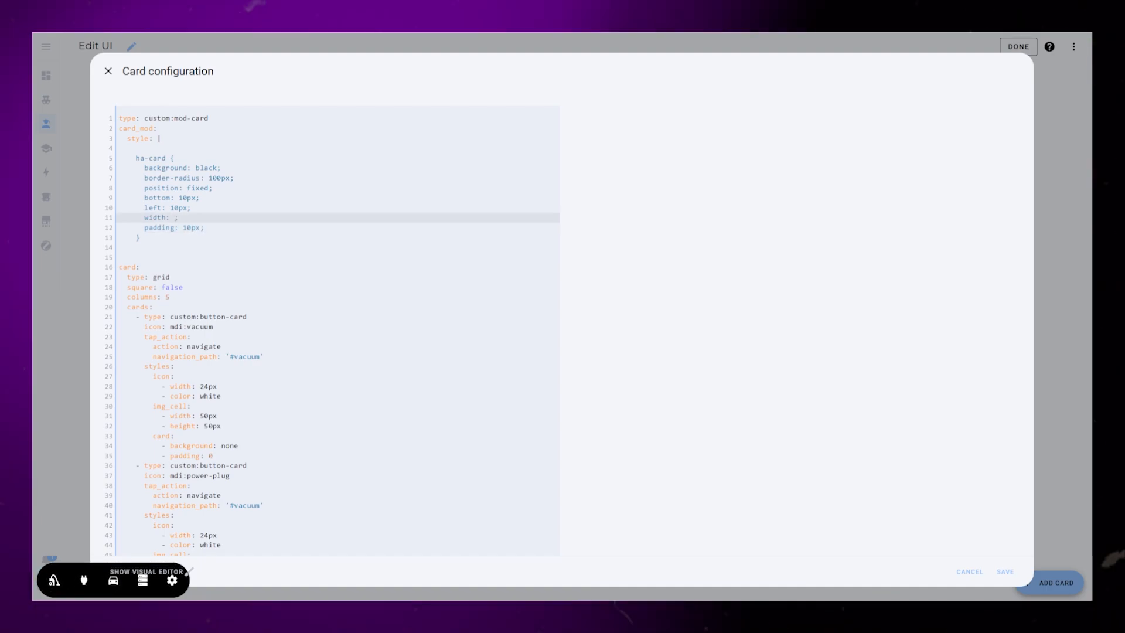
pyautogui.write('z-index:')
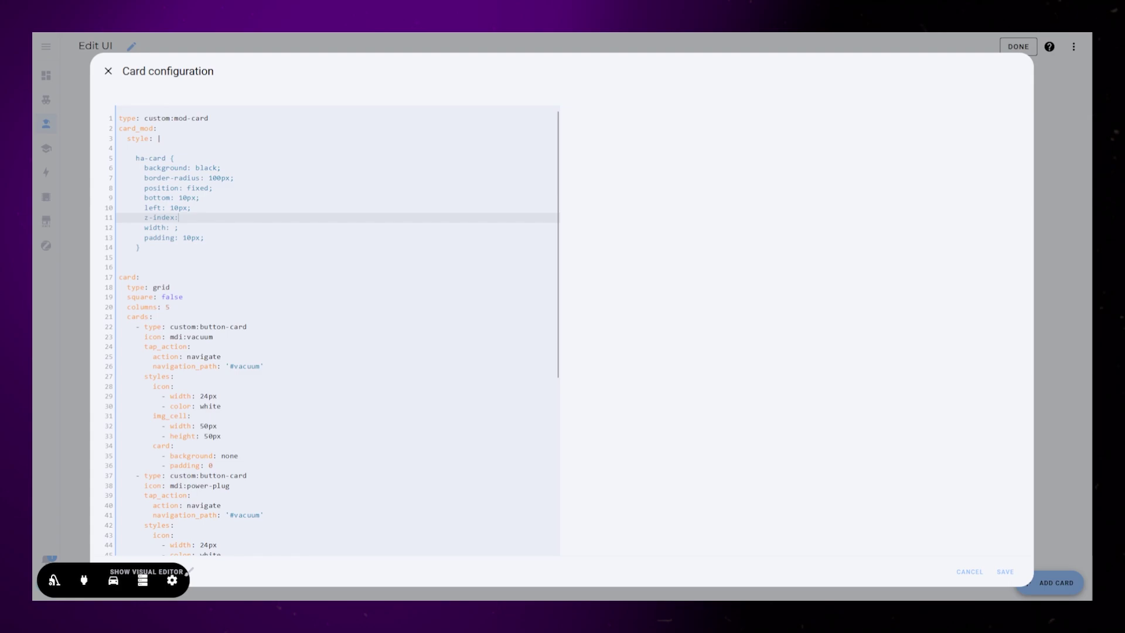
pyautogui.write('1;')
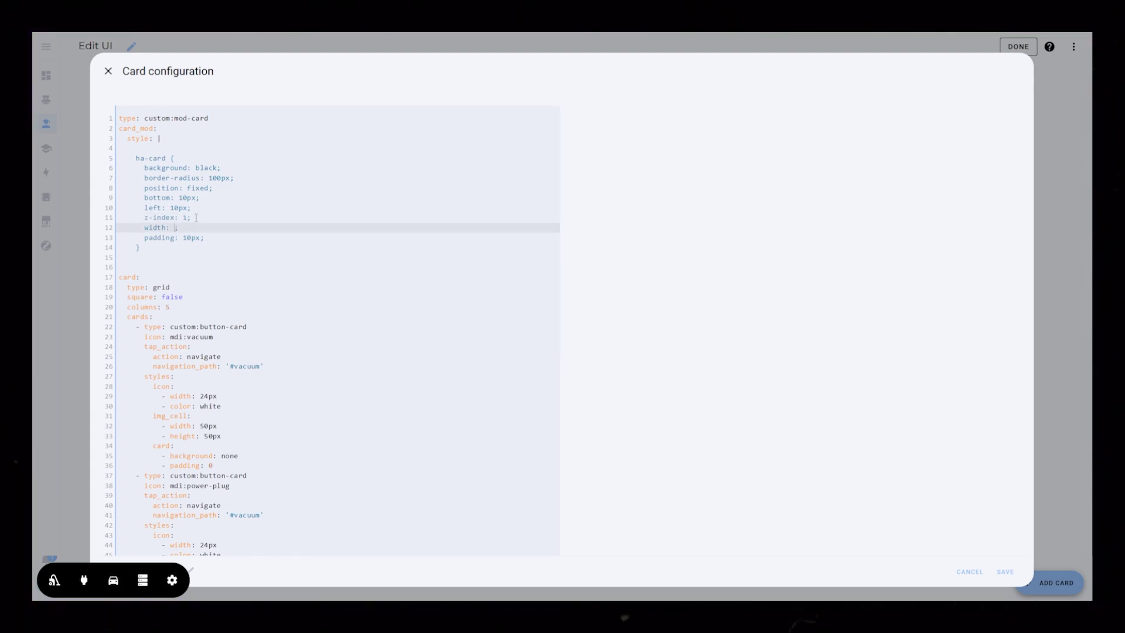
pyautogui.write('calc(100% - 20px);')
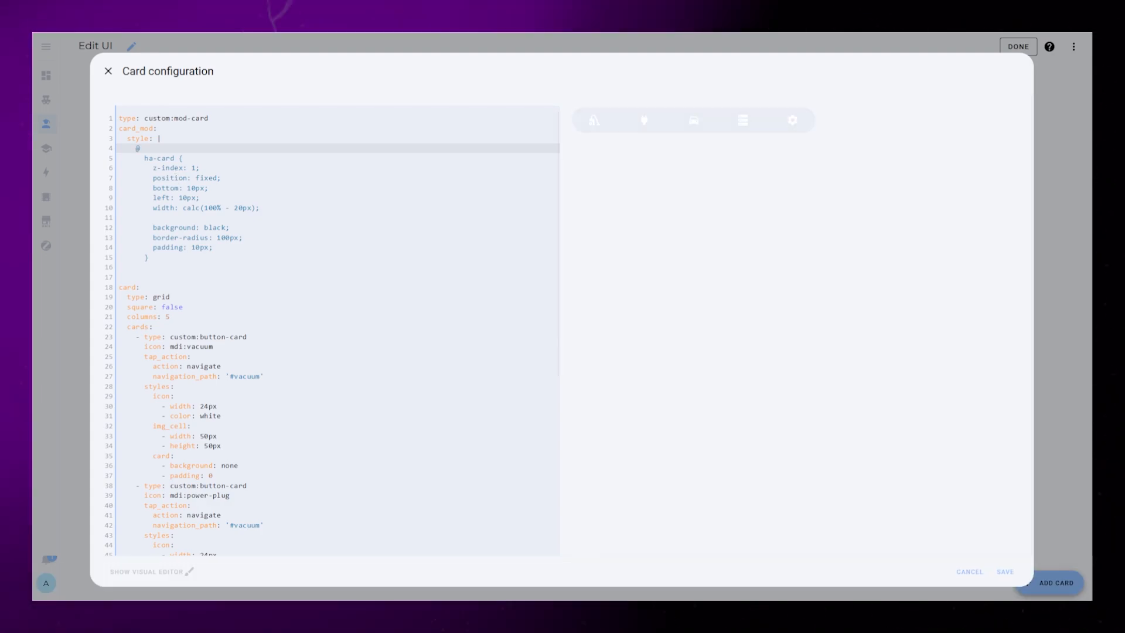
pyautogui.write('@media (min-width:180)')
pyautogui.click(336, 267)
pyautogui.write('}')
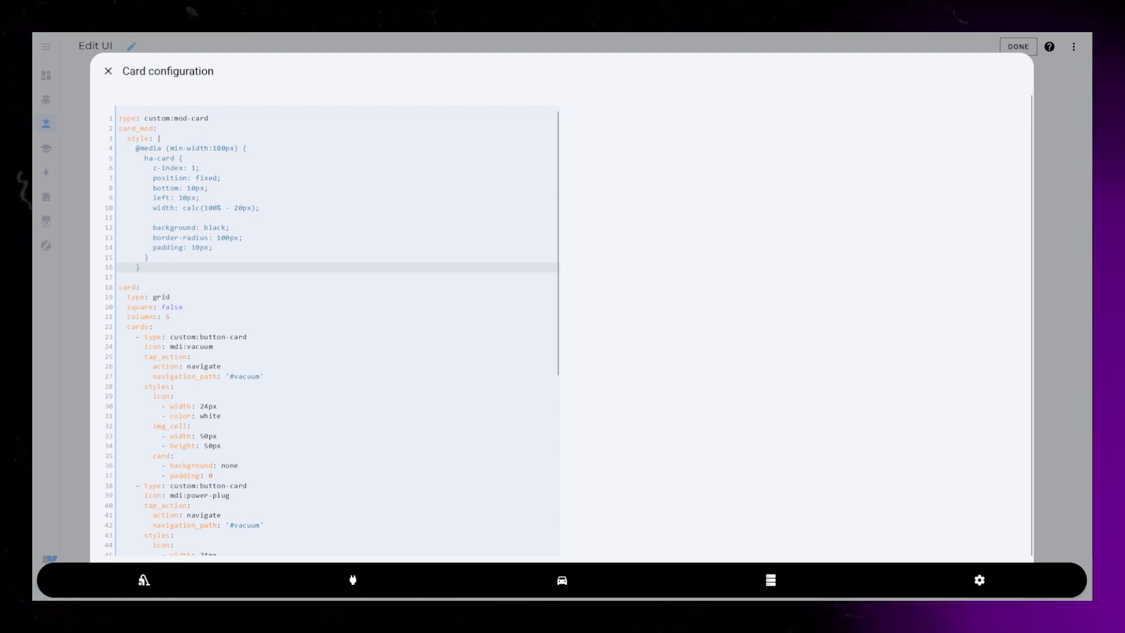
pyautogui.press('enter')
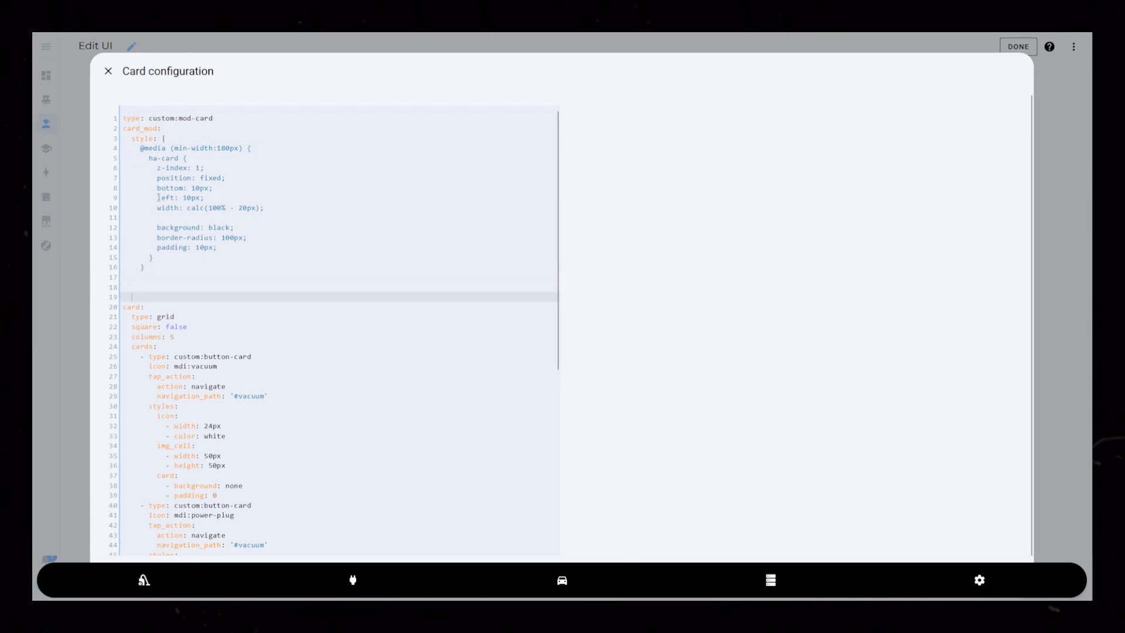
pyautogui.write('@media (min-width:180px) {')
pyautogui.click(339, 287)
pyautogui.write('ha-card {')
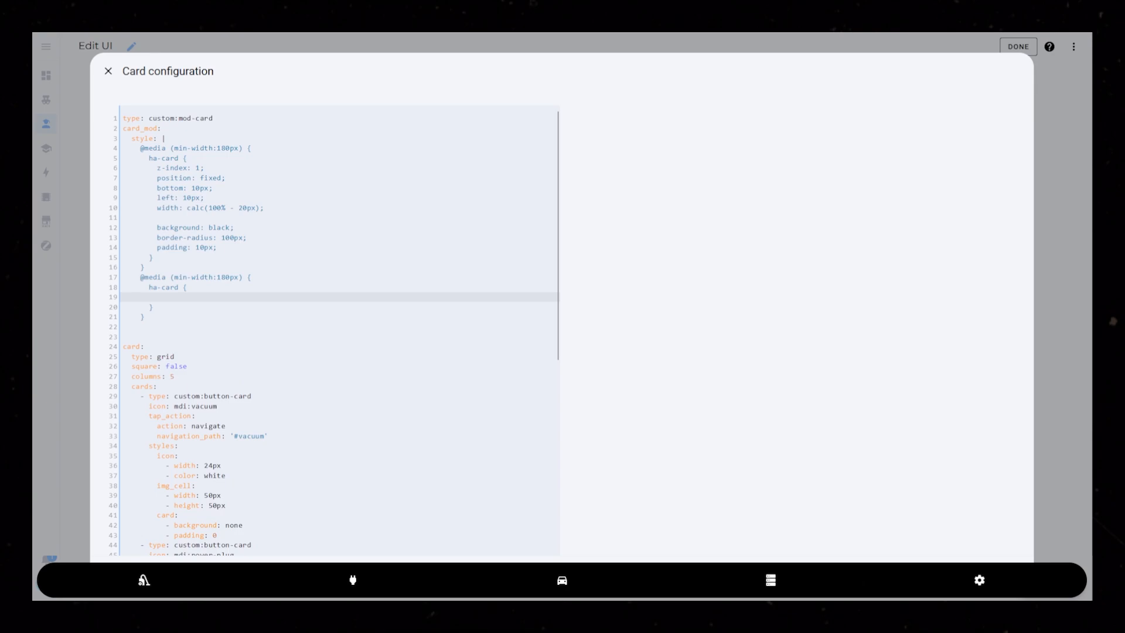
pyautogui.write('width: calc(60%)')
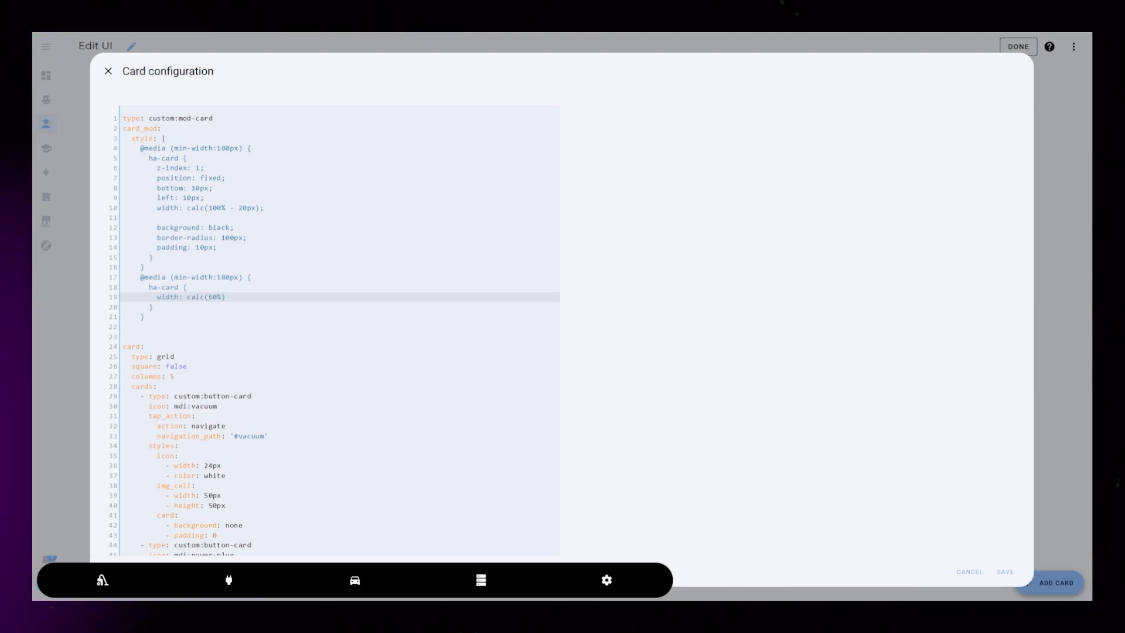
pyautogui.write('- 30px')
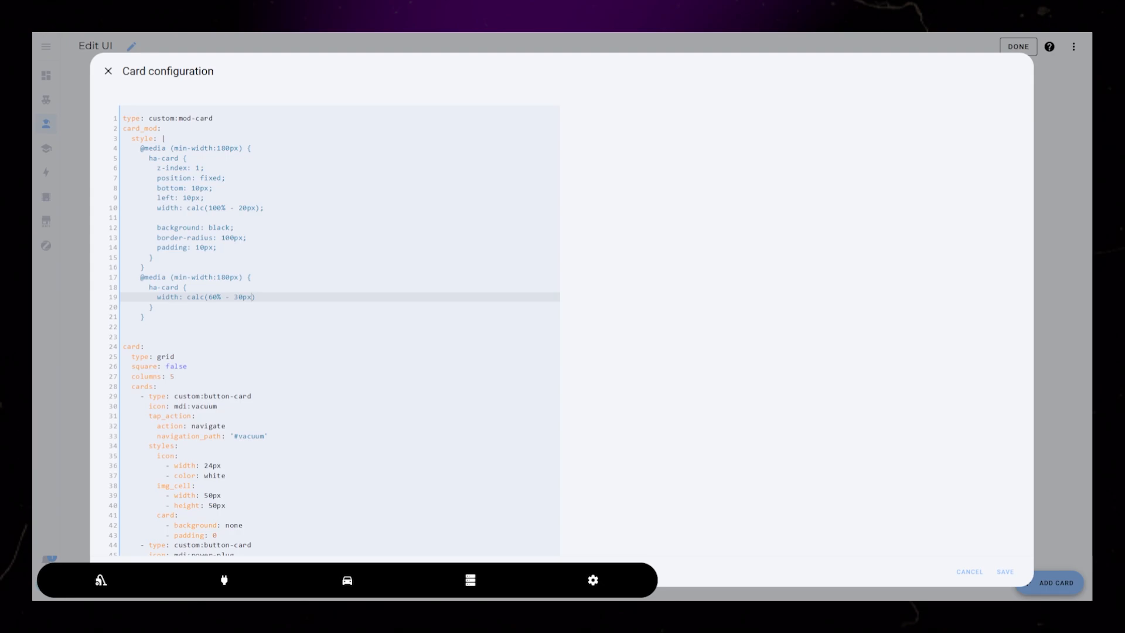
pyautogui.write(';')
pyautogui.write('left: calc(')
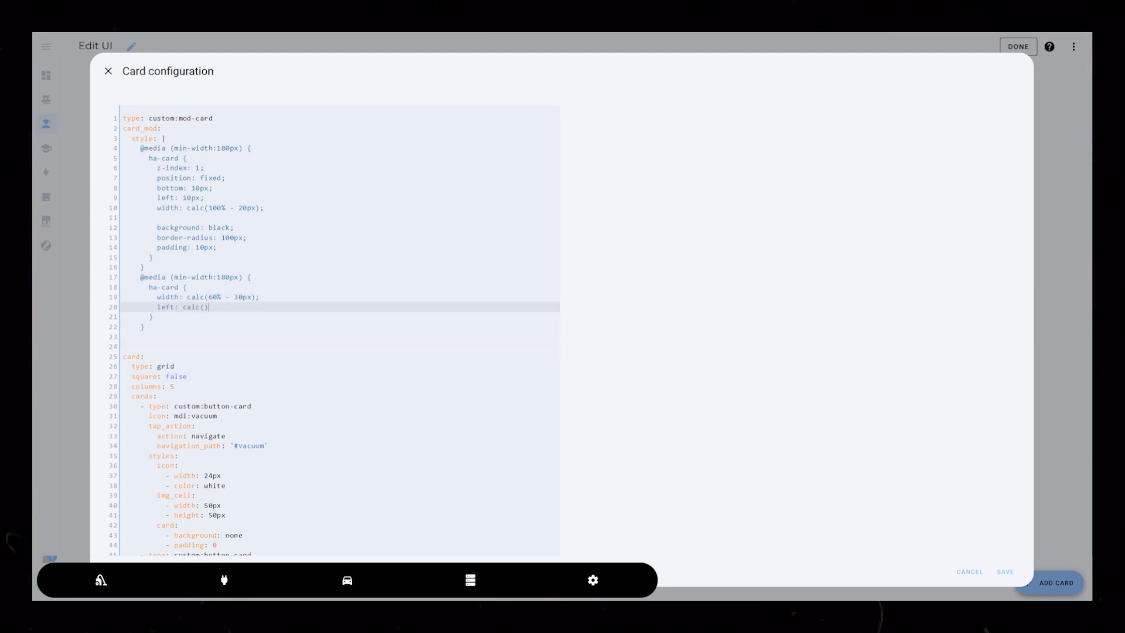
# Centre the bar with left calc(20% + 43px) in the second media rule.
pyautogui.write(';')
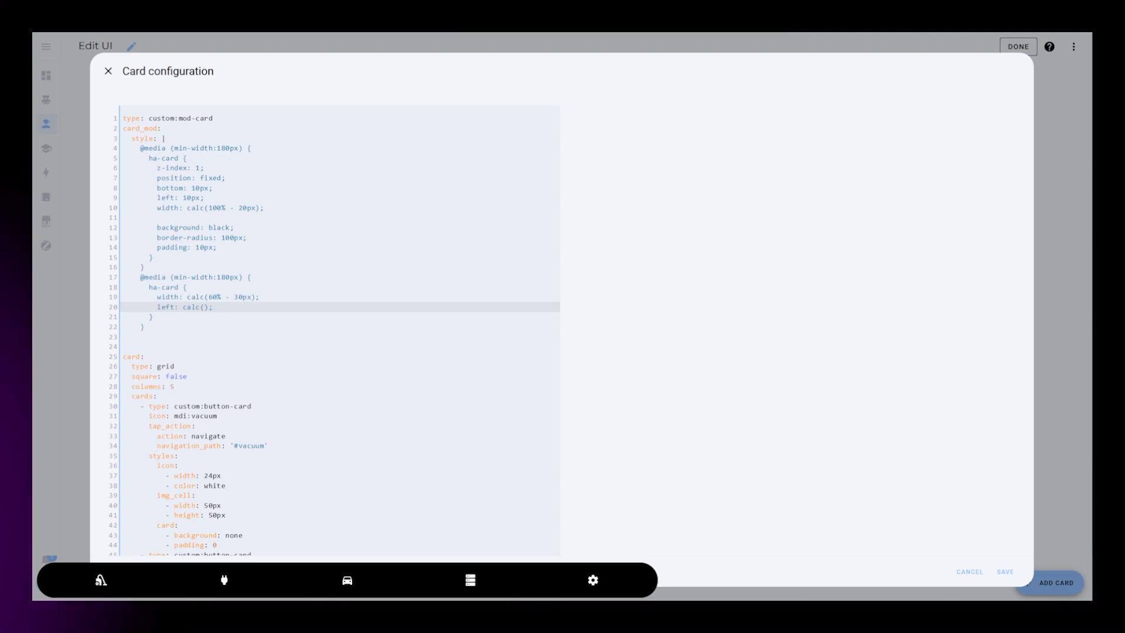
pyautogui.write('20% +')
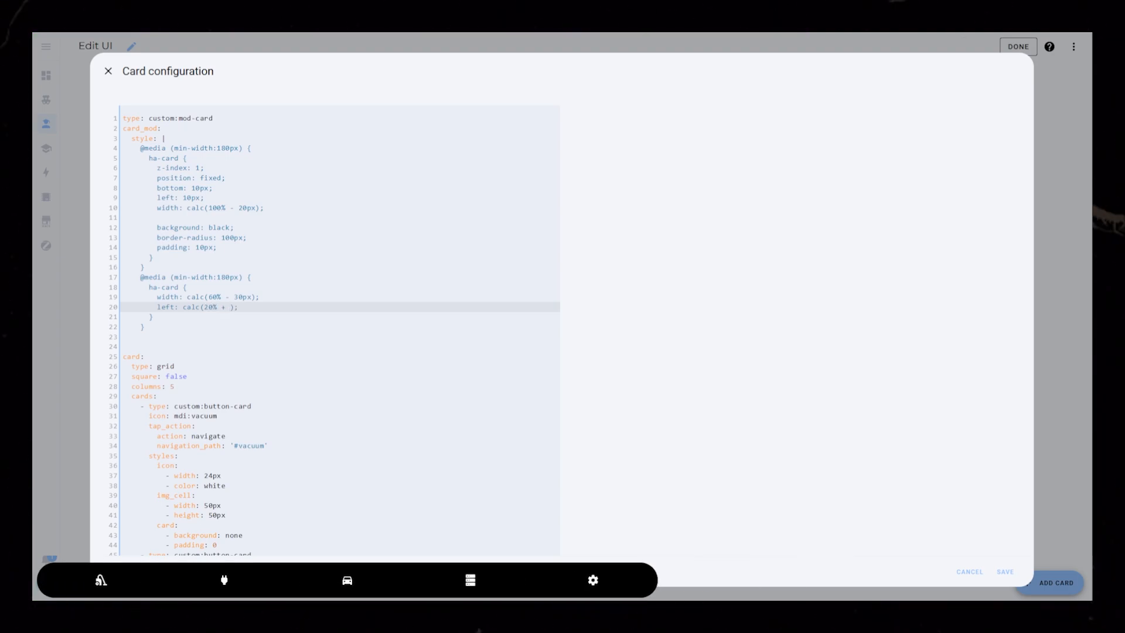
pyautogui.write('43px')
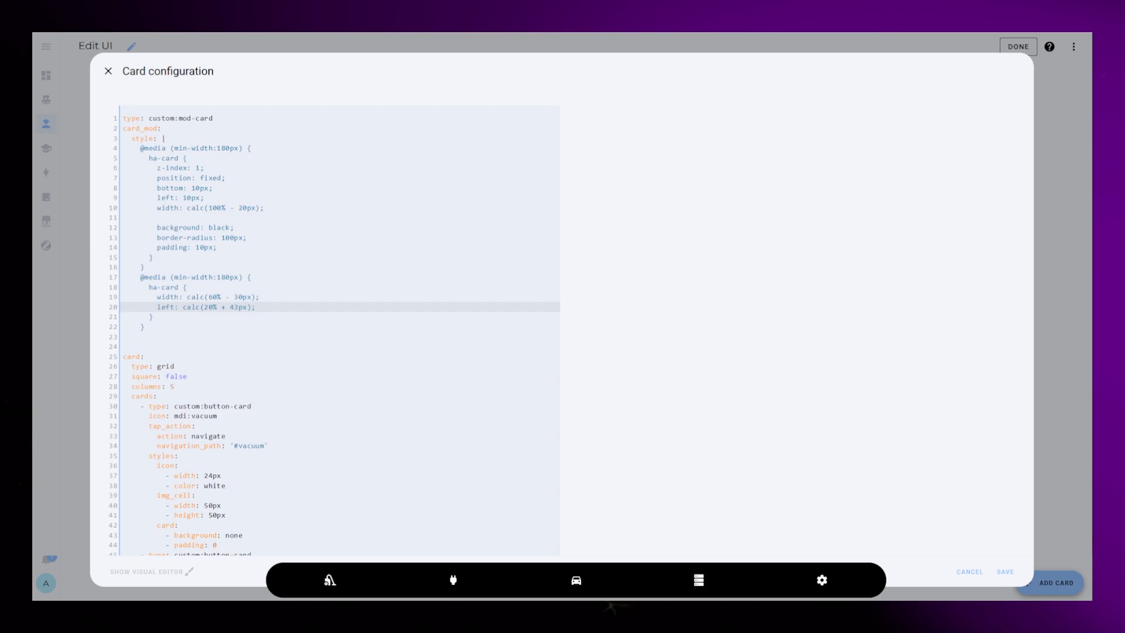